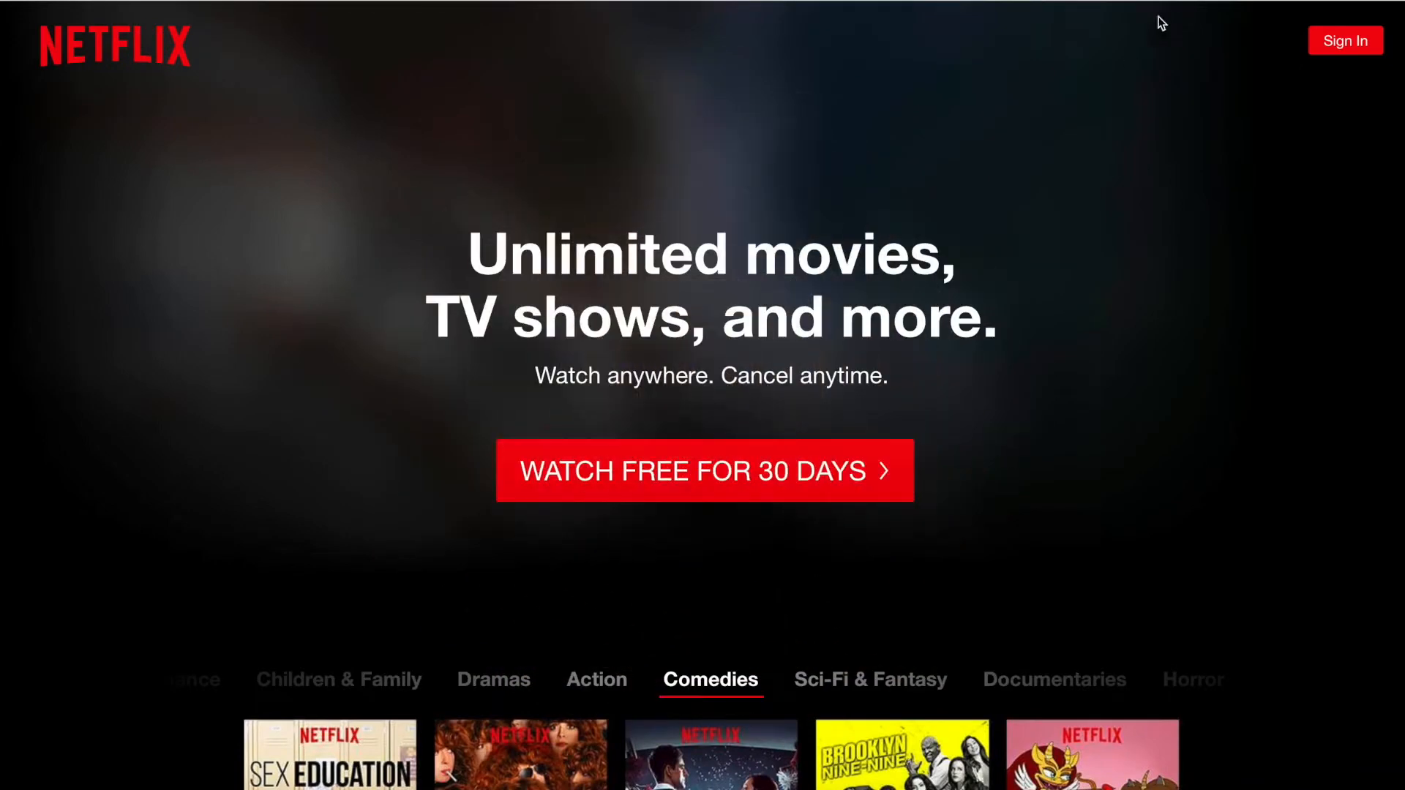
Scroll the Netflix landing page before moving to nodejs.org's download options
{"action": "scroll", "scroll_direction": "down", "scroll_amount": 3}
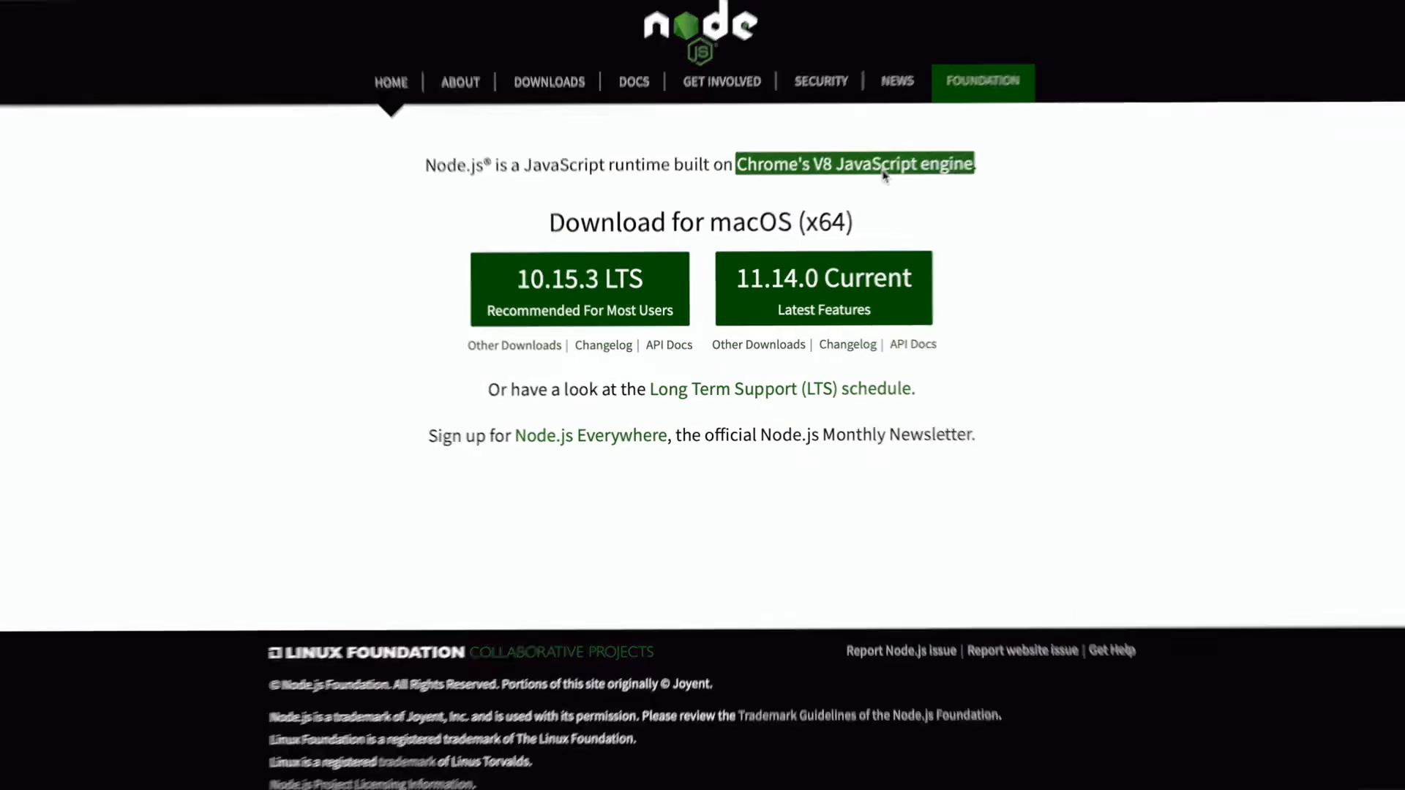
Follow the 'Chrome's V8 JavaScript engine' link and scroll v8.dev's latest blog posts
{"action": "left_click", "coordinate": [854, 164]}
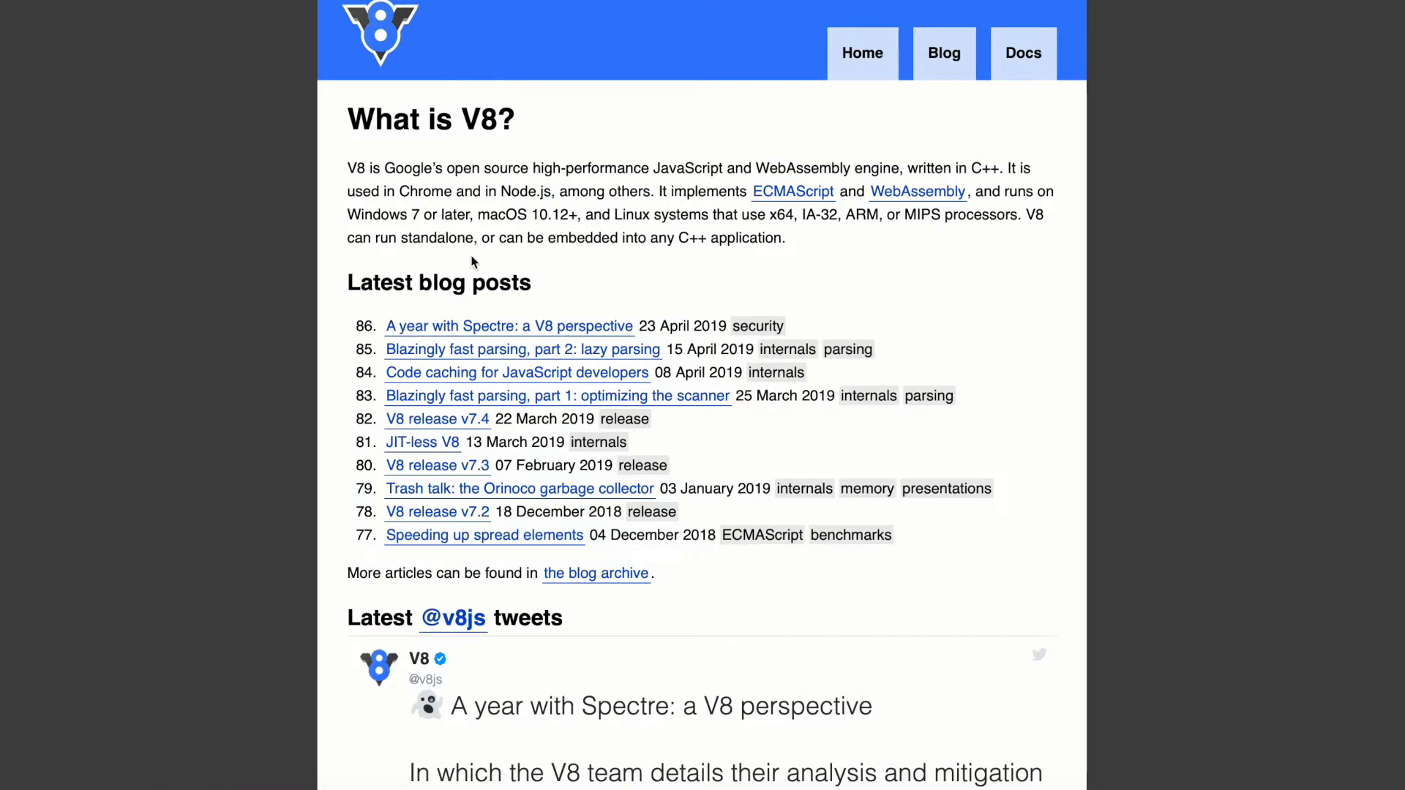
{"action": "mouse_move", "coordinate": [717, 260]}
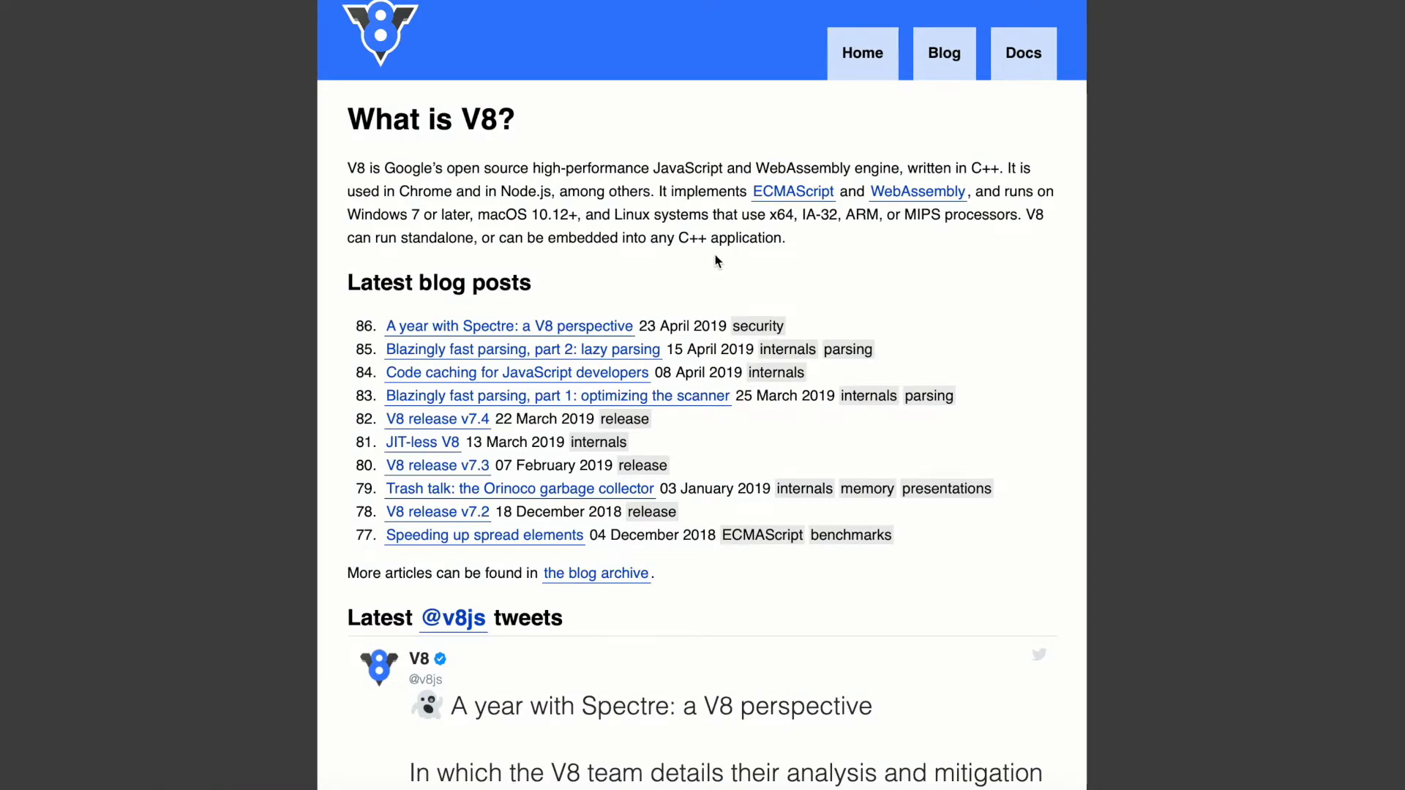
{"action": "mouse_move", "coordinate": [729, 274]}
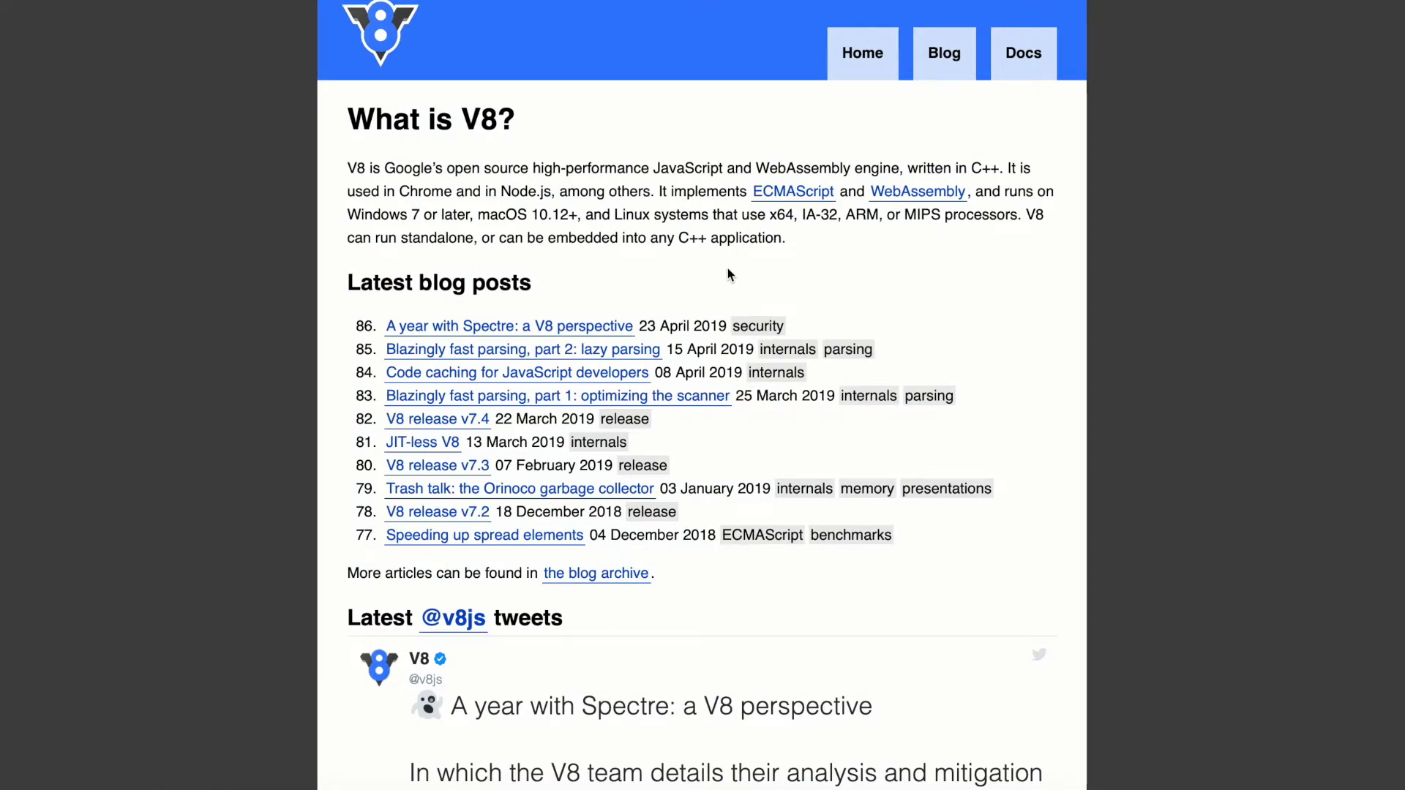
{"action": "scroll", "scroll_direction": "down", "scroll_amount": 3}
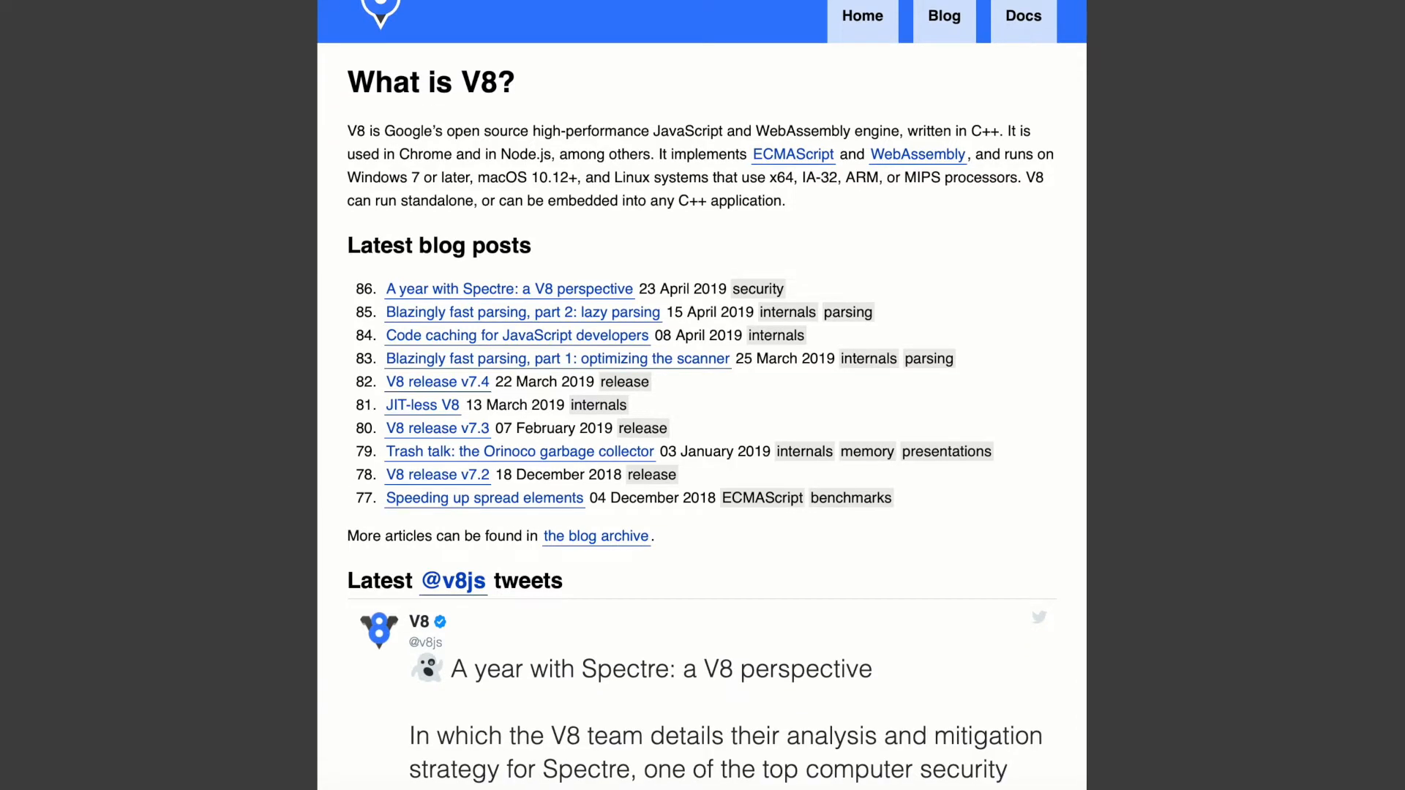
{"action": "scroll", "scroll_direction": "down", "scroll_amount": 3}
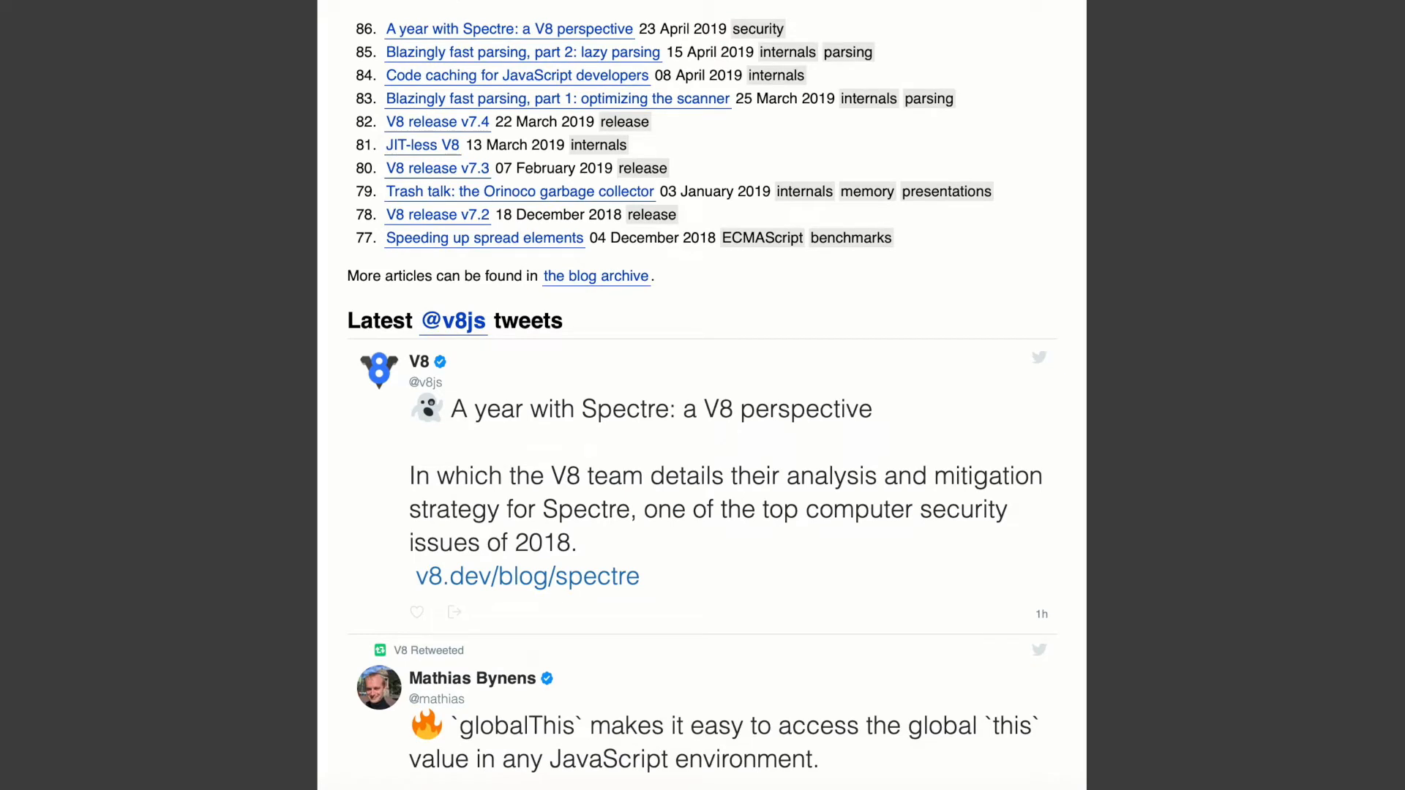
{"action": "scroll", "scroll_direction": "up", "scroll_amount": 3}
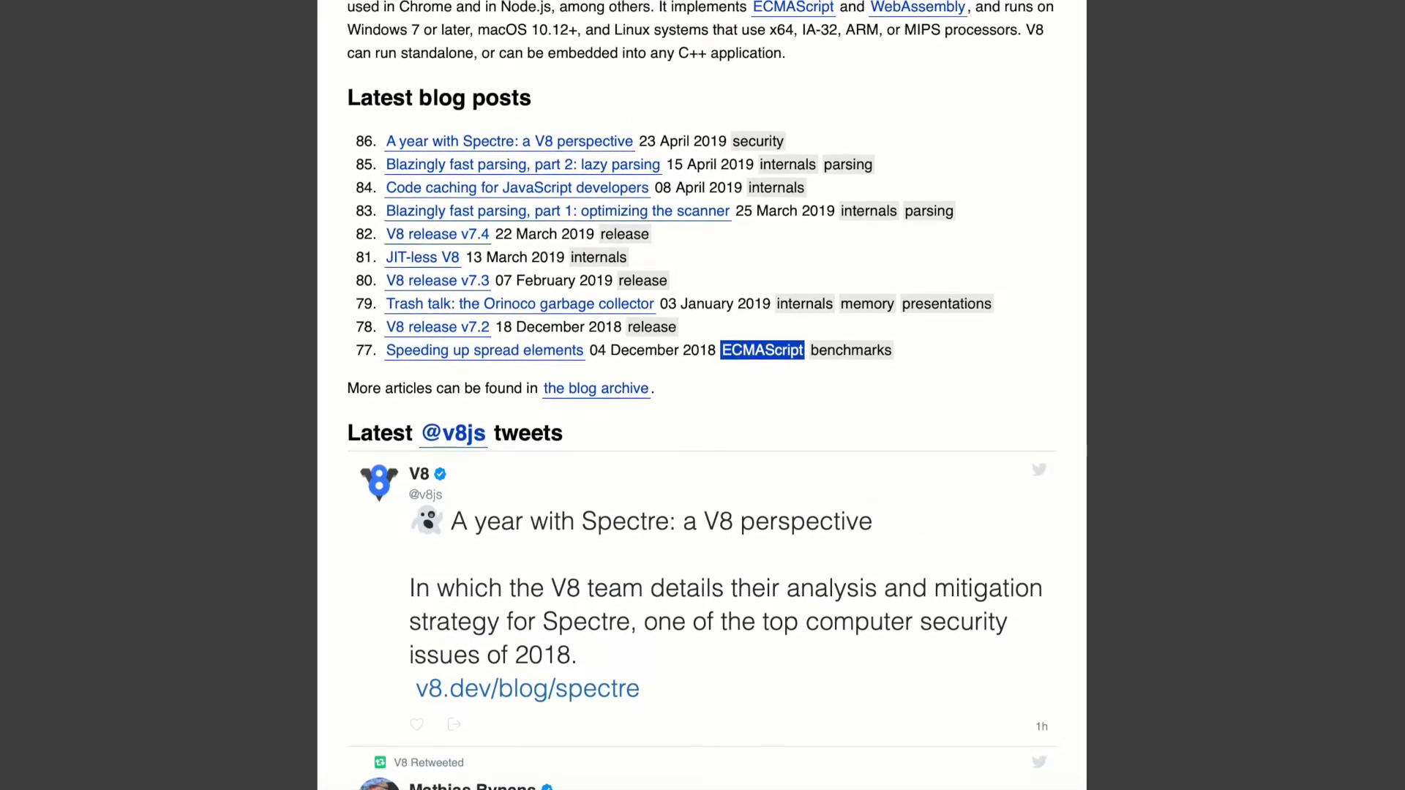
{"action": "scroll", "scroll_direction": "up", "scroll_amount": 3}
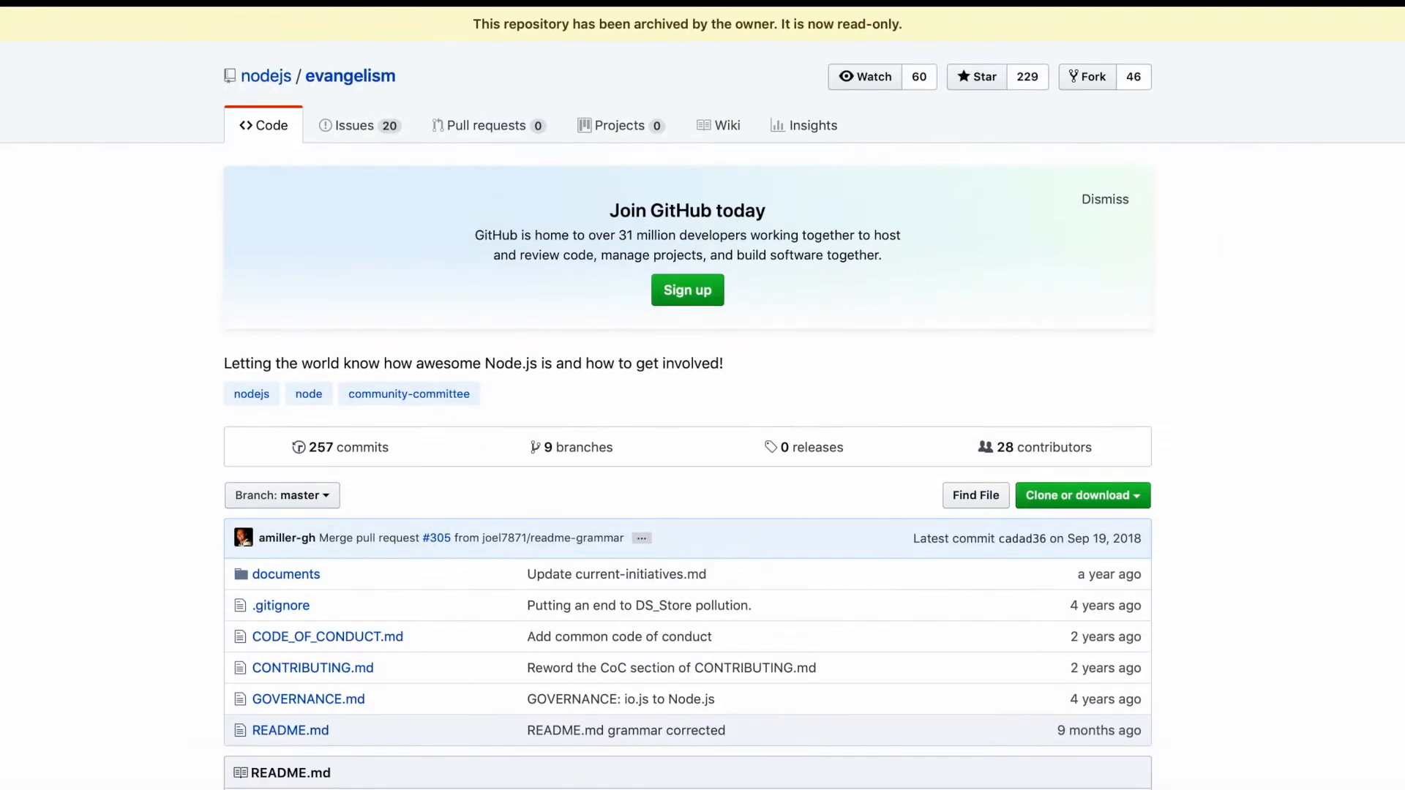
Scroll down to the Node.js Evangelism WG README
{"action": "scroll", "scroll_direction": "down", "scroll_amount": 3}
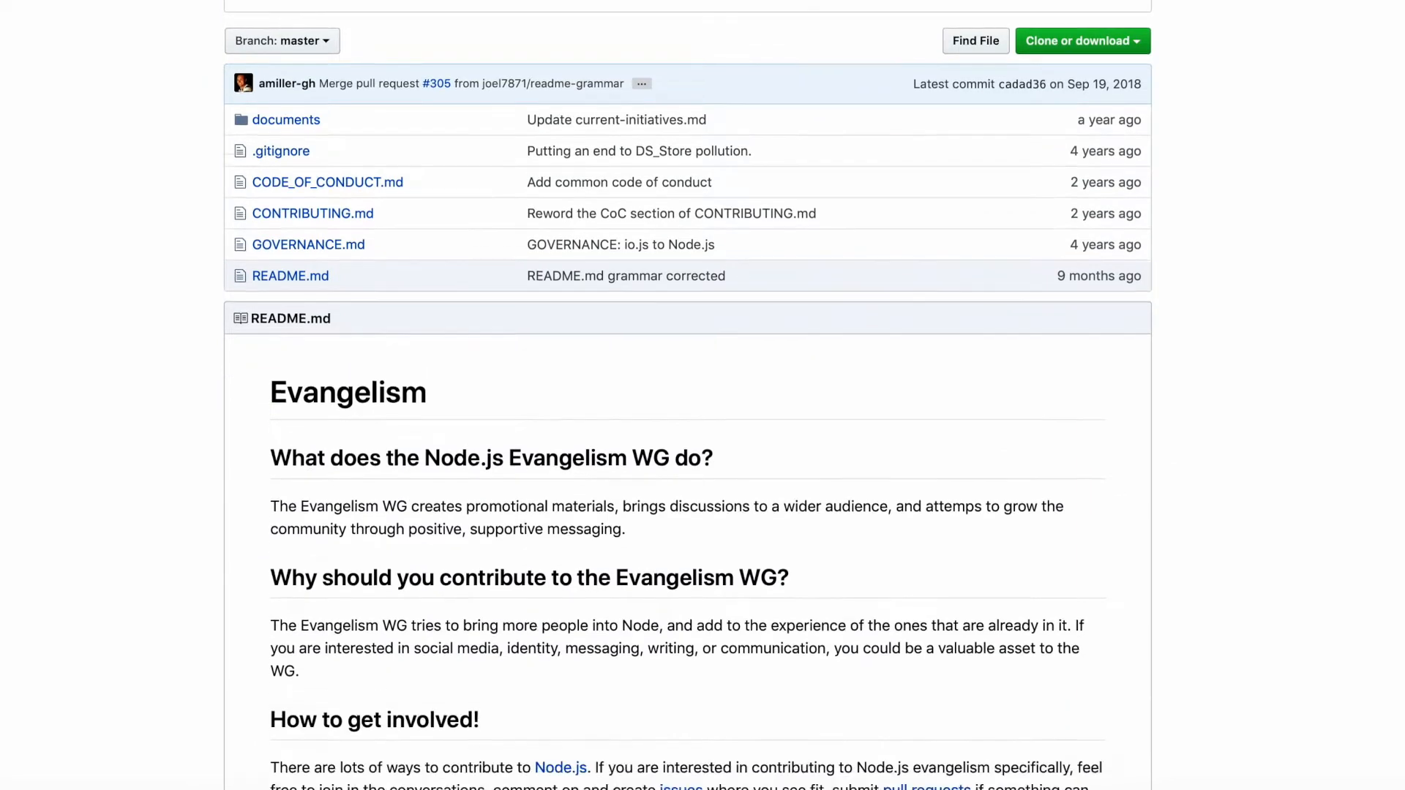
{"action": "scroll", "scroll_direction": "down", "scroll_amount": 3}
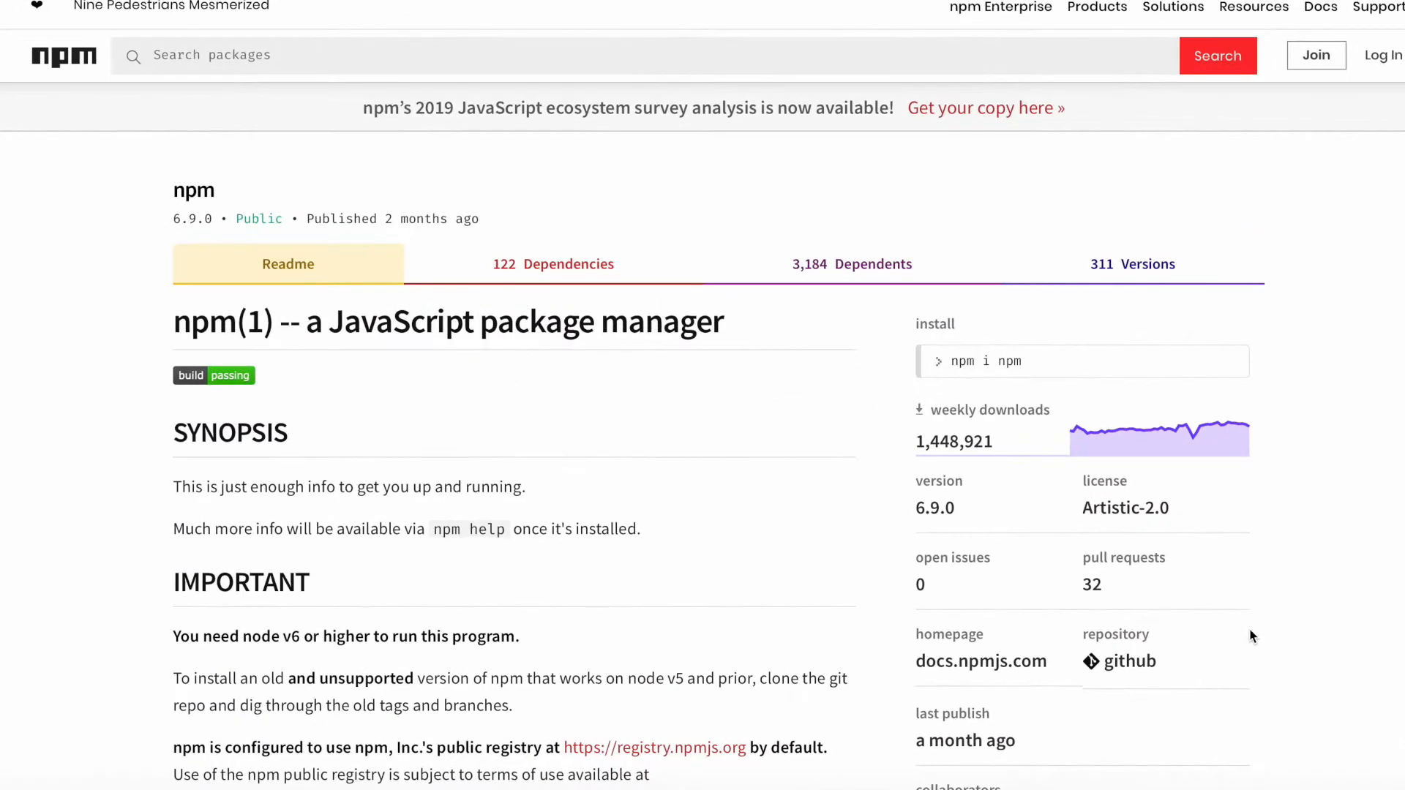
{"action": "mouse_move", "coordinate": [1157, 628]}
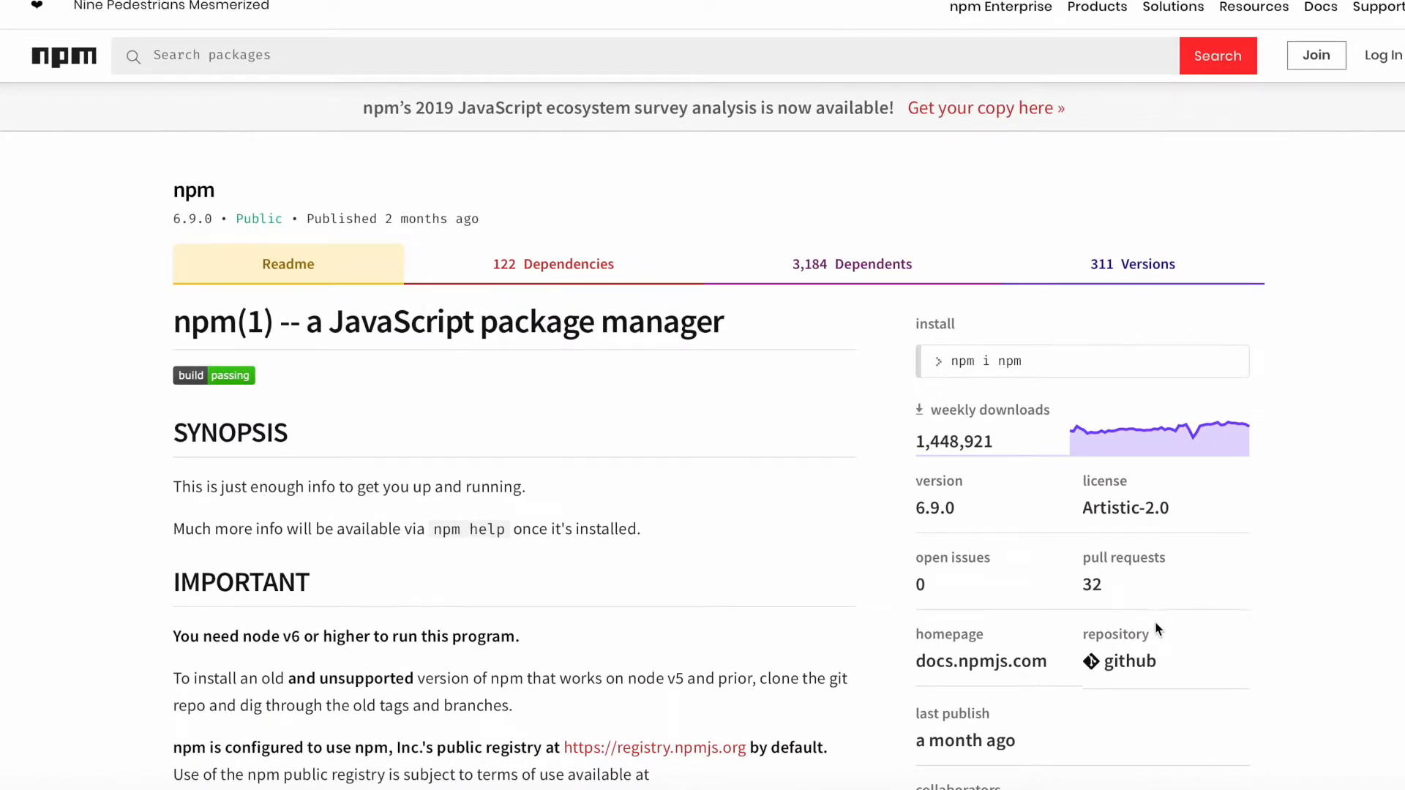
{"action": "mouse_move", "coordinate": [807, 534]}
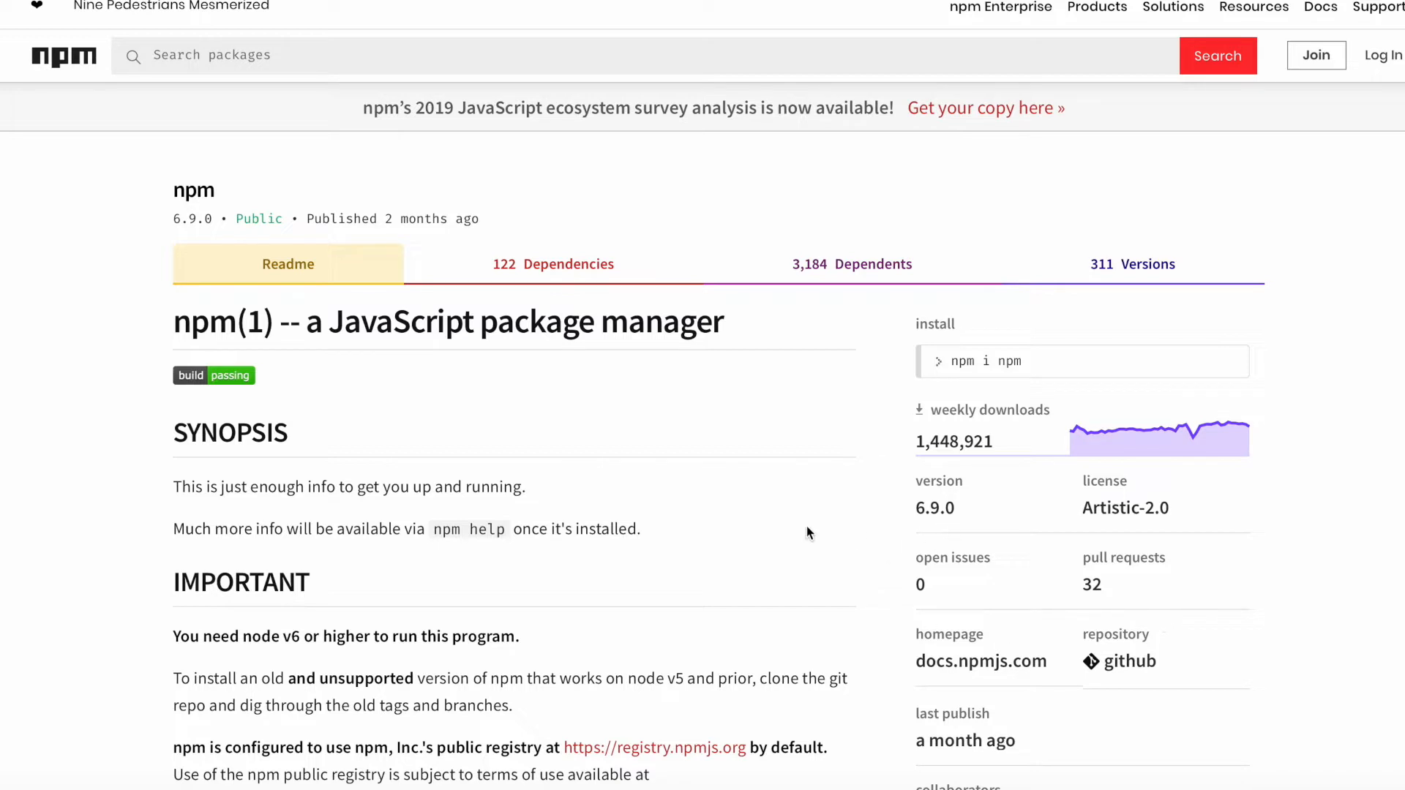
Scroll through the npm package readme and the Node.js About Docs page
{"action": "scroll", "scroll_direction": "down", "scroll_amount": 3}
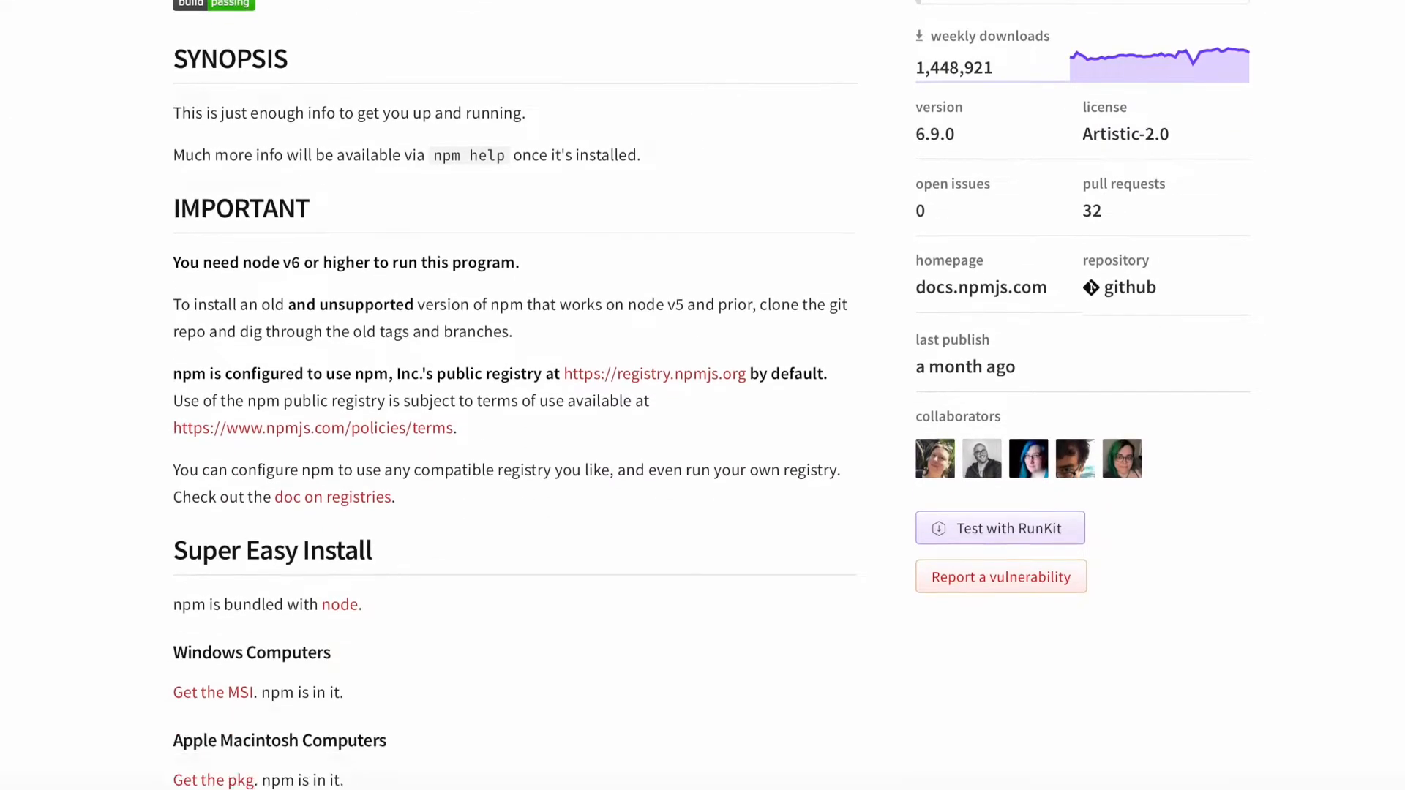
{"action": "scroll", "scroll_direction": "down", "scroll_amount": 3}
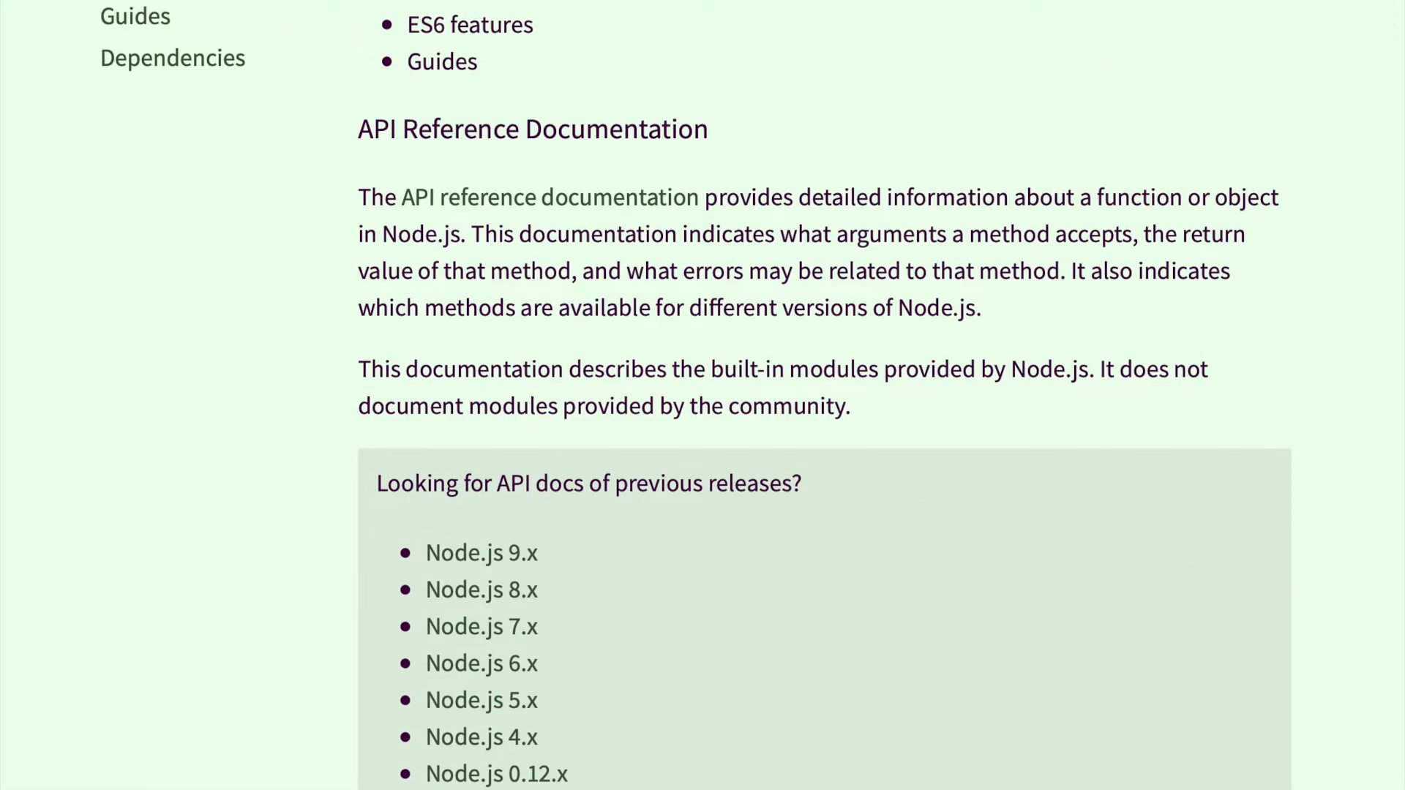
{"action": "scroll", "scroll_direction": "up", "scroll_amount": 3}
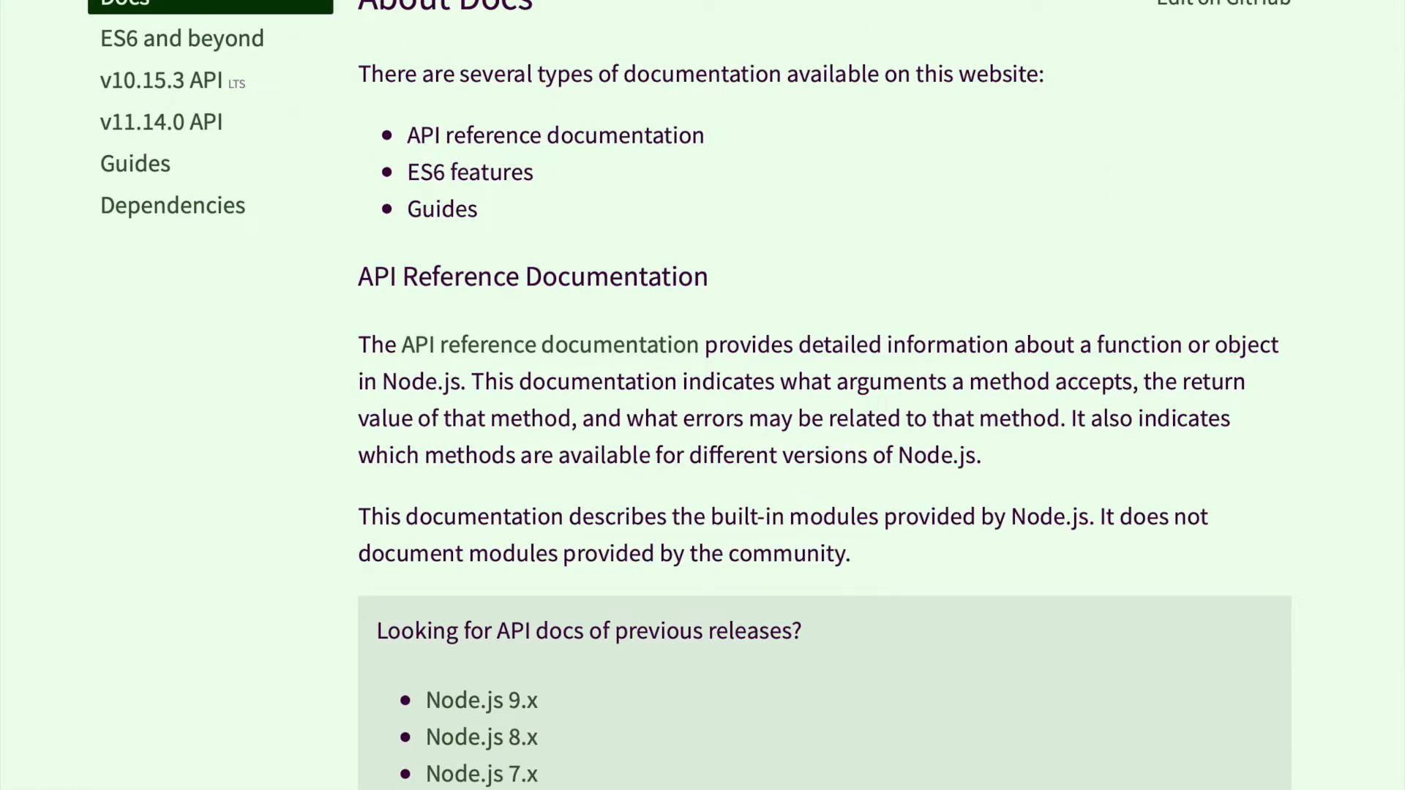
{"action": "scroll", "scroll_direction": "down", "scroll_amount": 3}
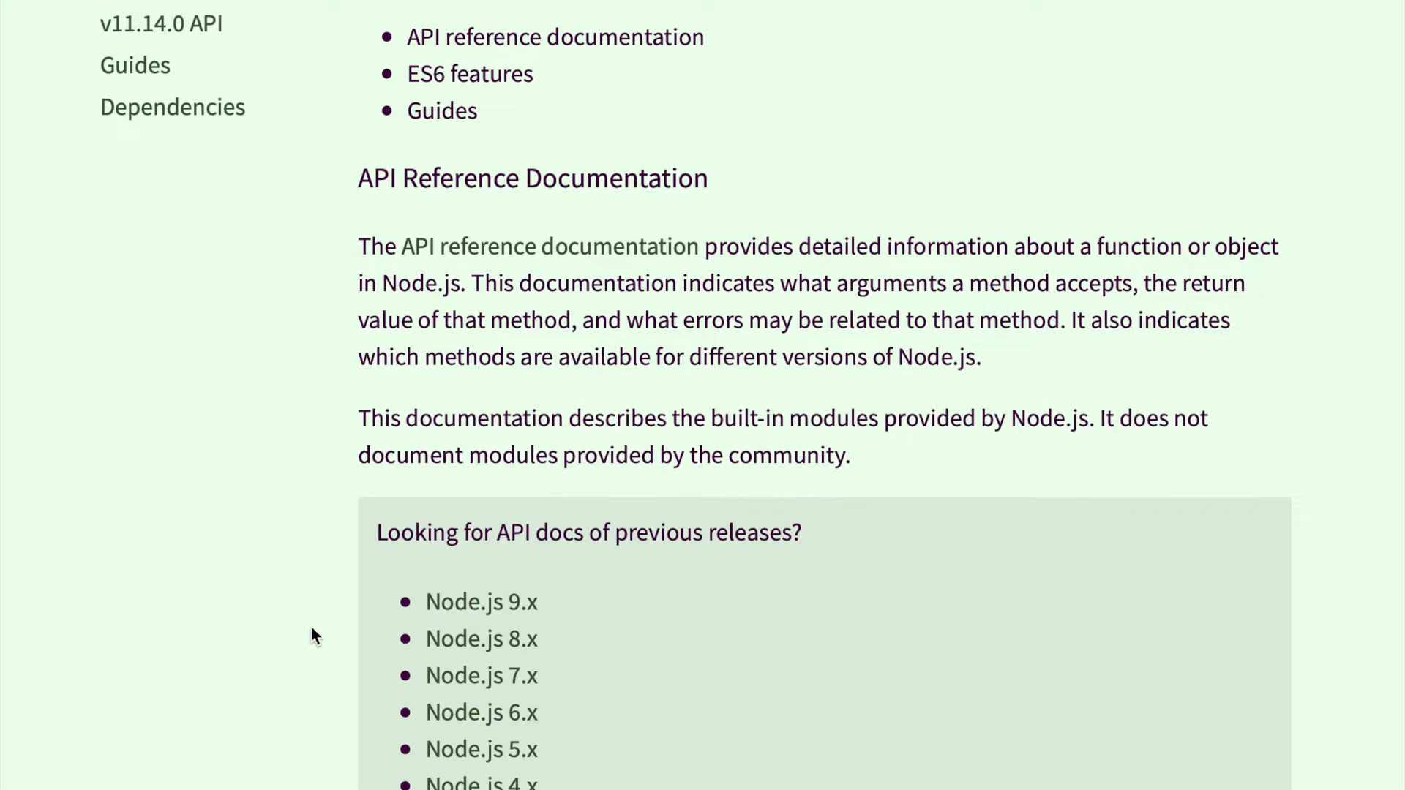